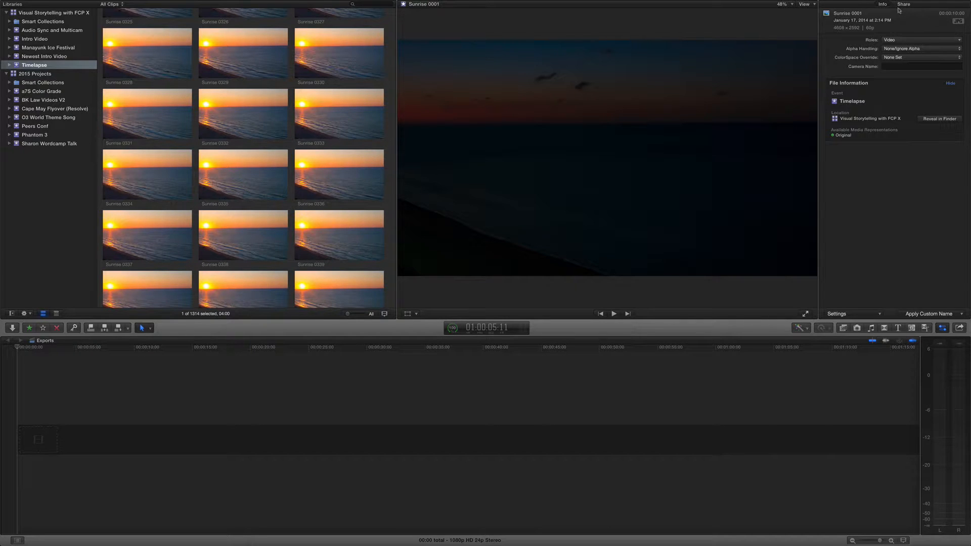
Step: Name the project Sunrise, choose custom 4K 4096x2160 at 24p, and create it
{"action": "scroll", "scroll_direction": "up", "scroll_amount": 3}
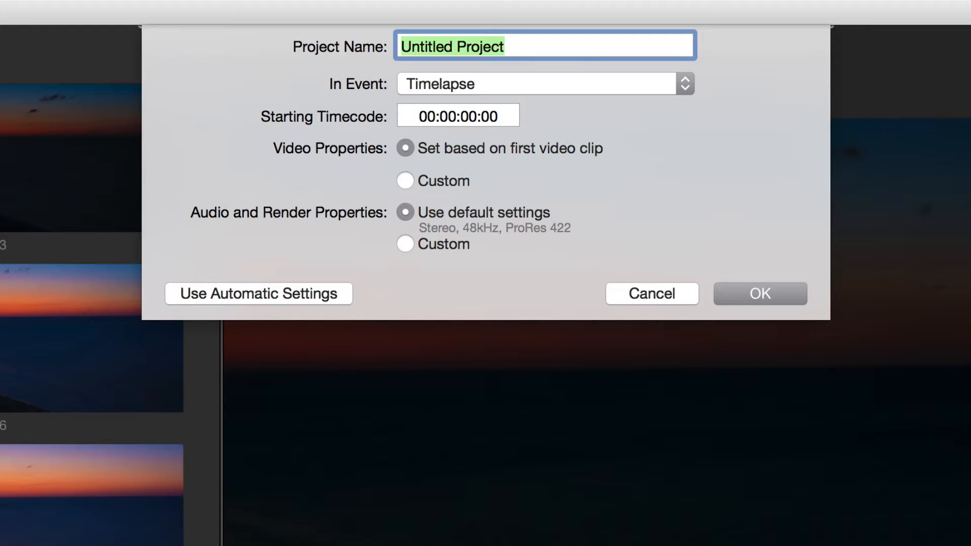
{"action": "mouse_move", "coordinate": [902, 115]}
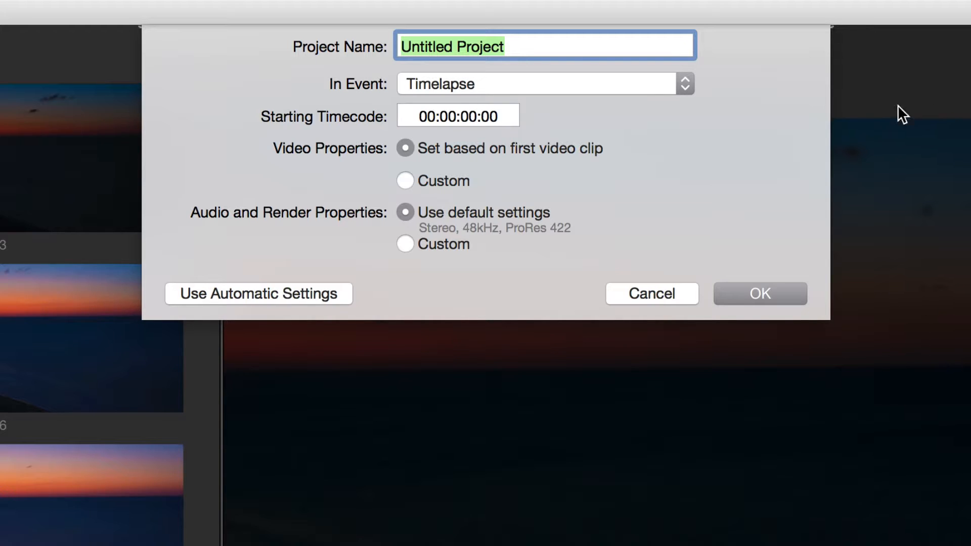
{"action": "mouse_move", "coordinate": [455, 181]}
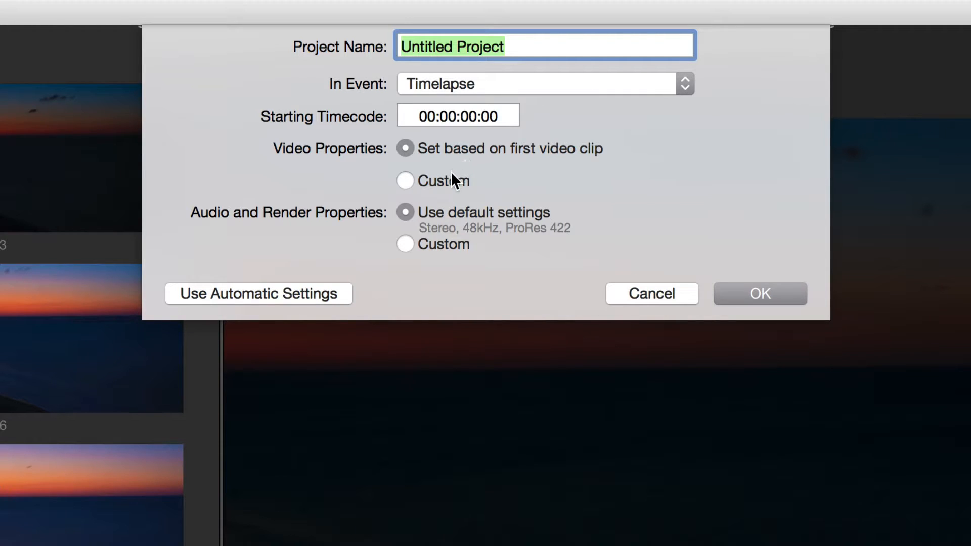
{"action": "type", "text": "S"}
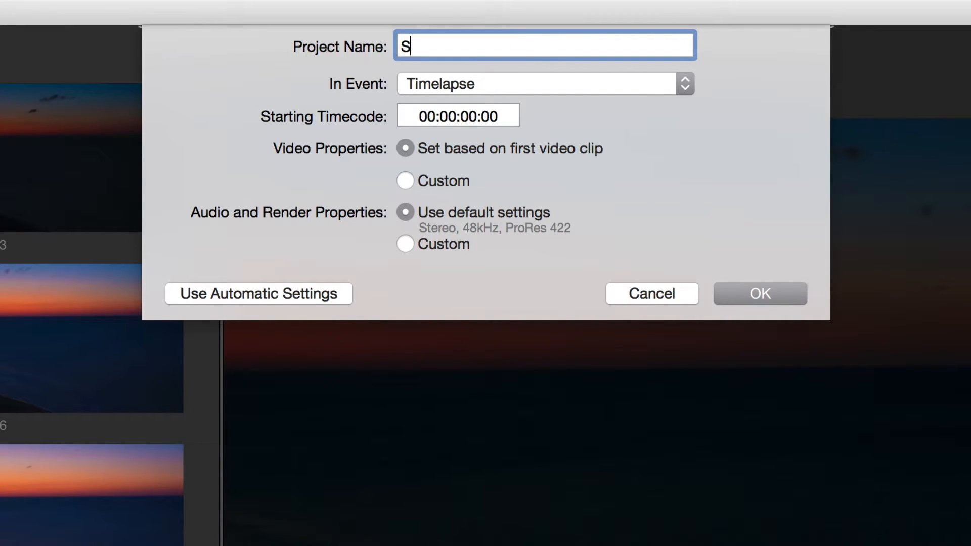
{"action": "type", "text": "unrise"}
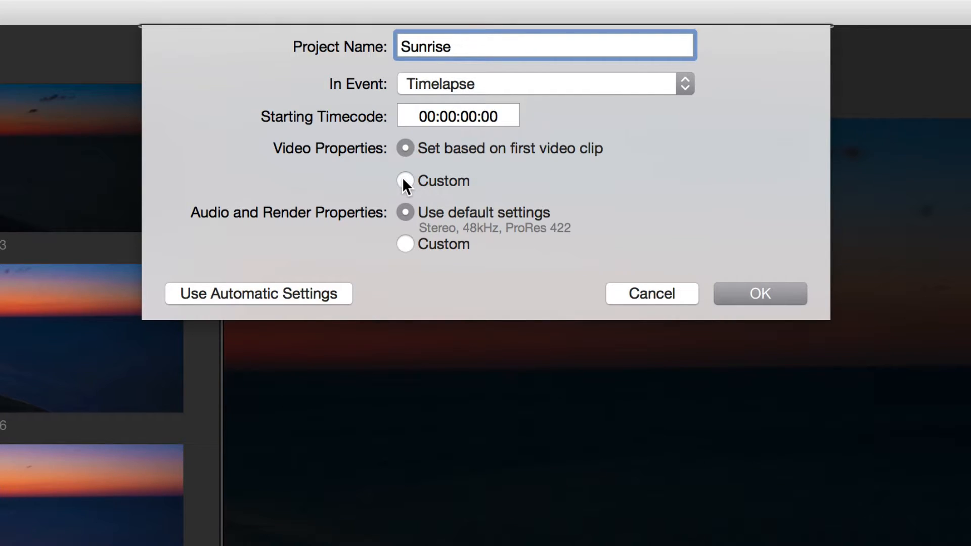
{"action": "left_click", "coordinate": [404, 181]}
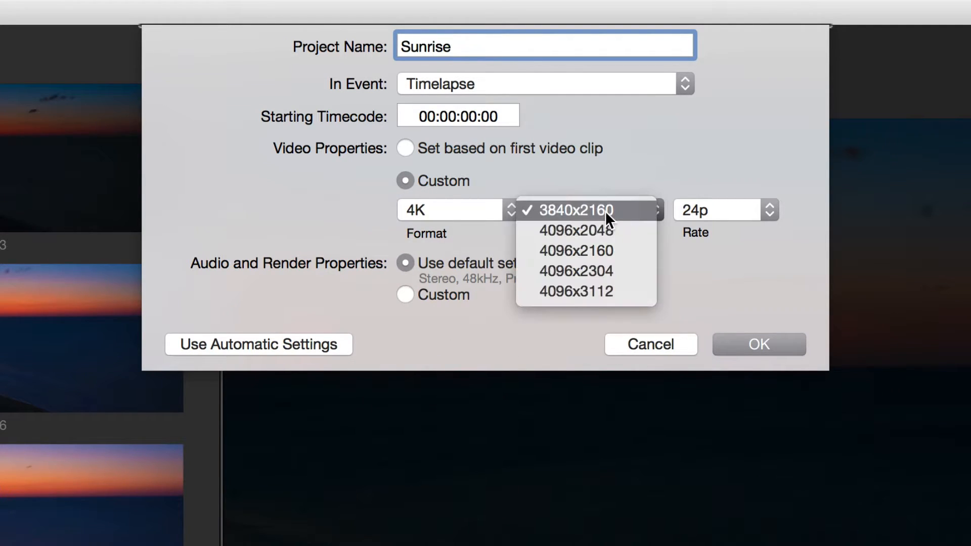
{"action": "mouse_move", "coordinate": [638, 272]}
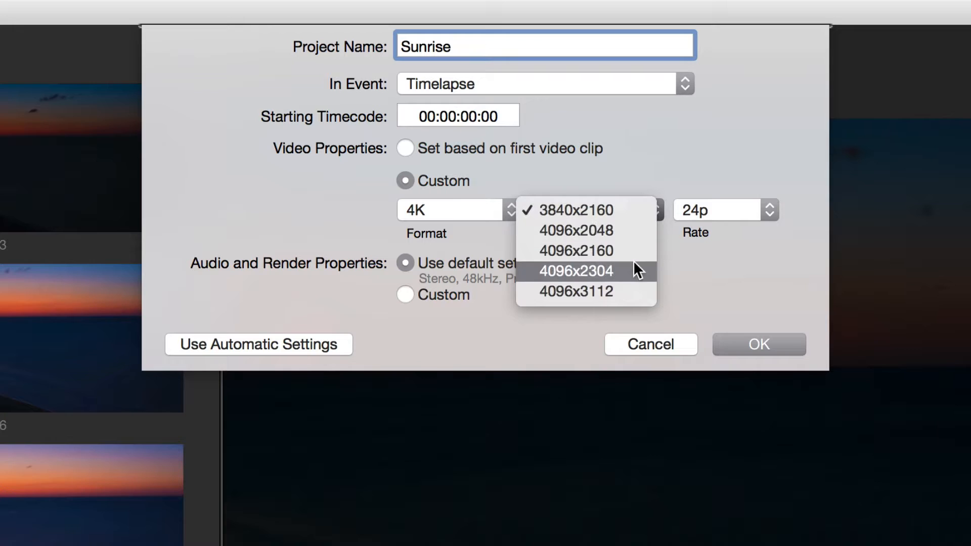
{"action": "left_click", "coordinate": [576, 250]}
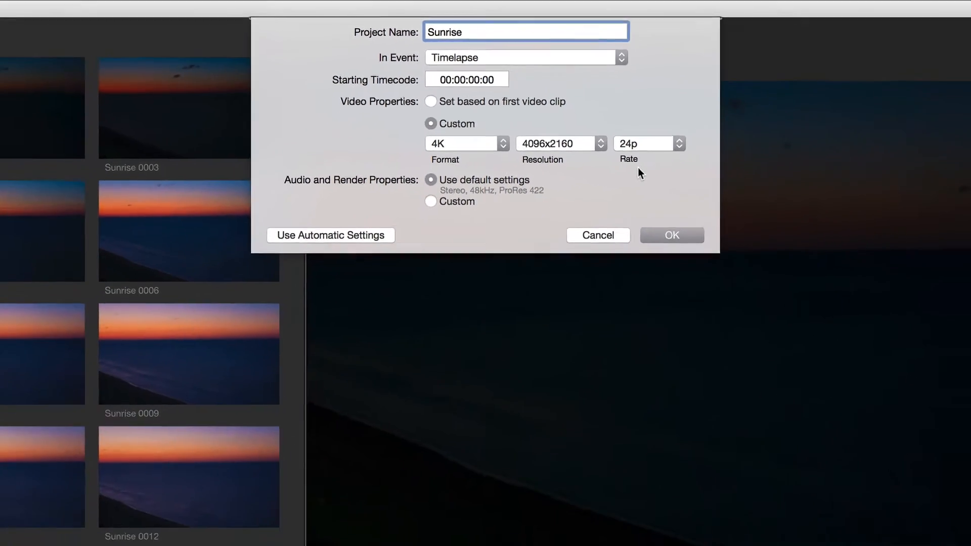
{"action": "left_click", "coordinate": [671, 235]}
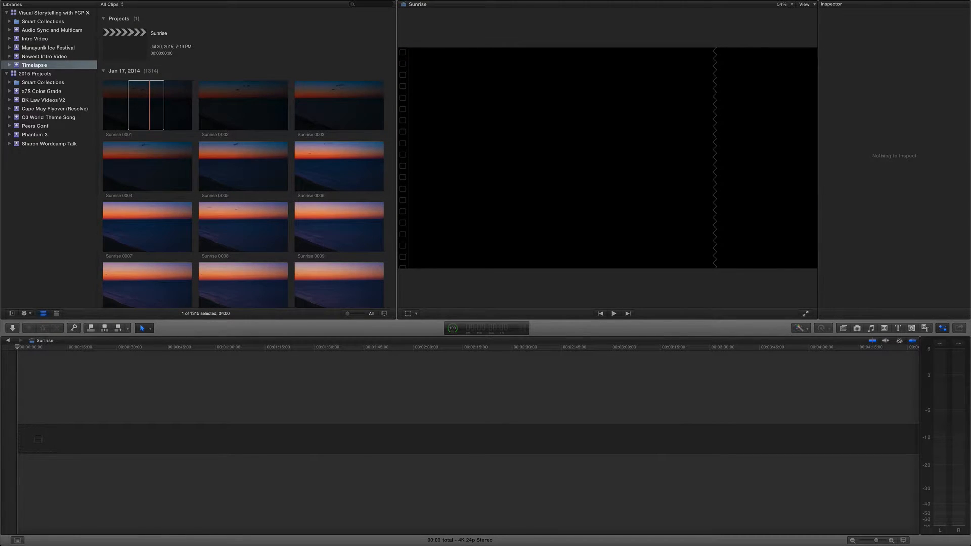
Step: Select all 1,314 Sunrise stills and append them, fitting the sequence in the timeline
{"action": "left_click", "coordinate": [47, 347]}
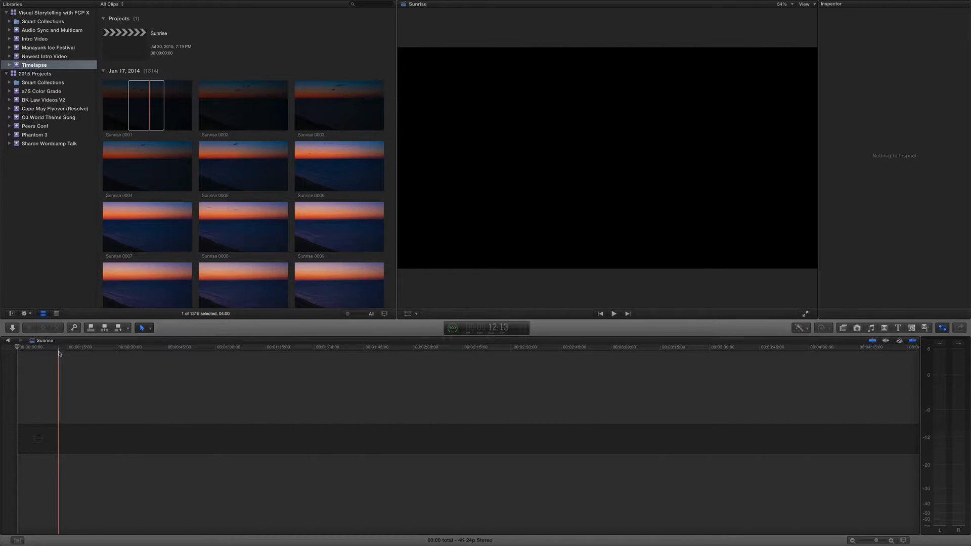
{"action": "left_click", "coordinate": [146, 104]}
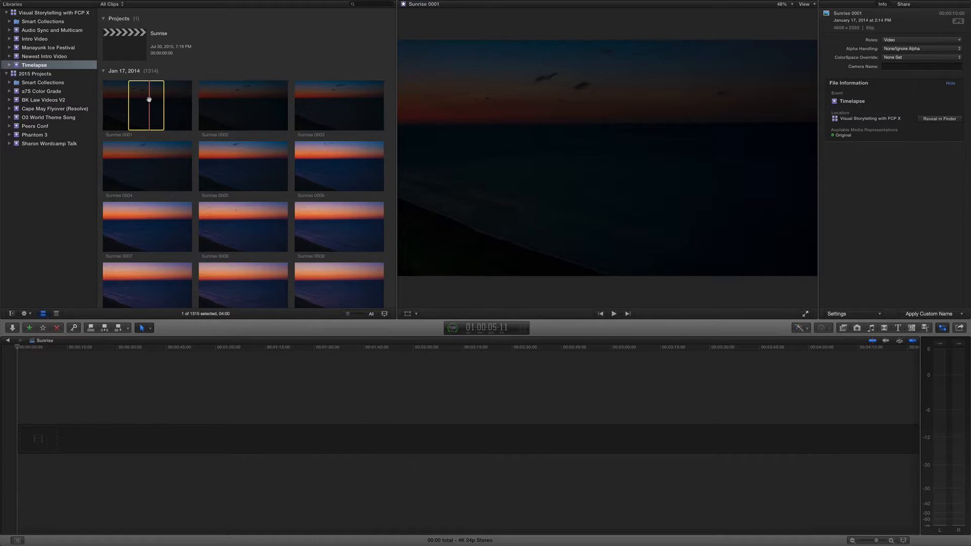
{"action": "key", "text": "cmd+a"}
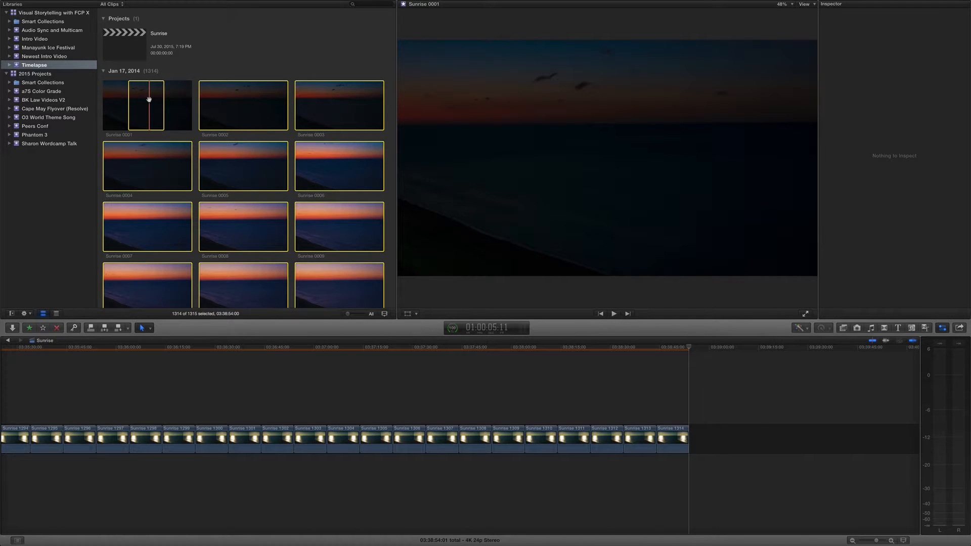
{"action": "mouse_move", "coordinate": [434, 291]}
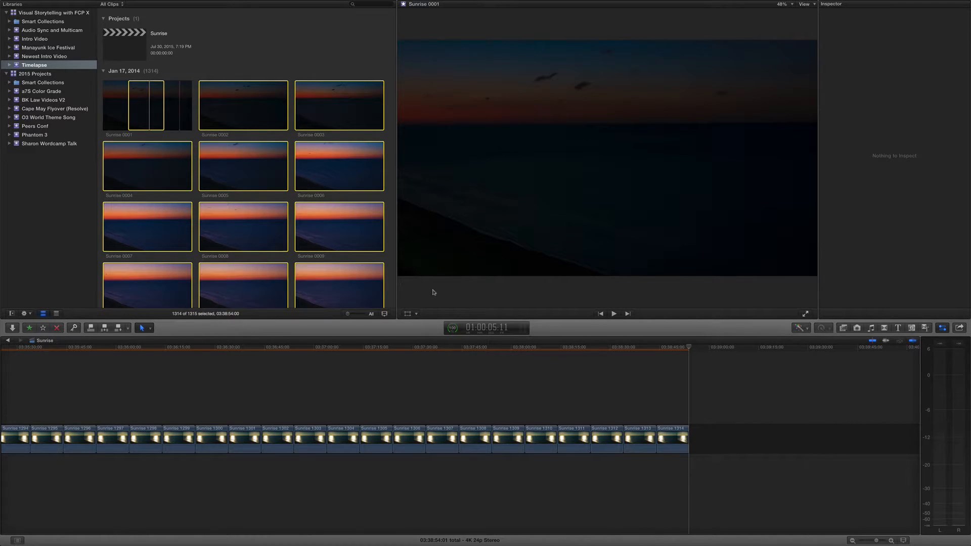
{"action": "left_click", "coordinate": [366, 440]}
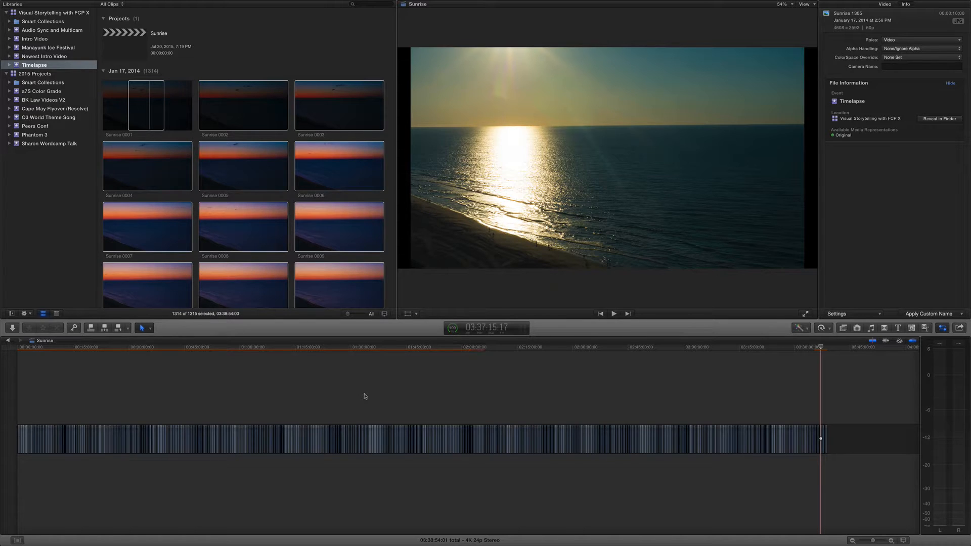
Step: Skim the timelapse from its start through the middle to its final frames
{"action": "left_click", "coordinate": [662, 347]}
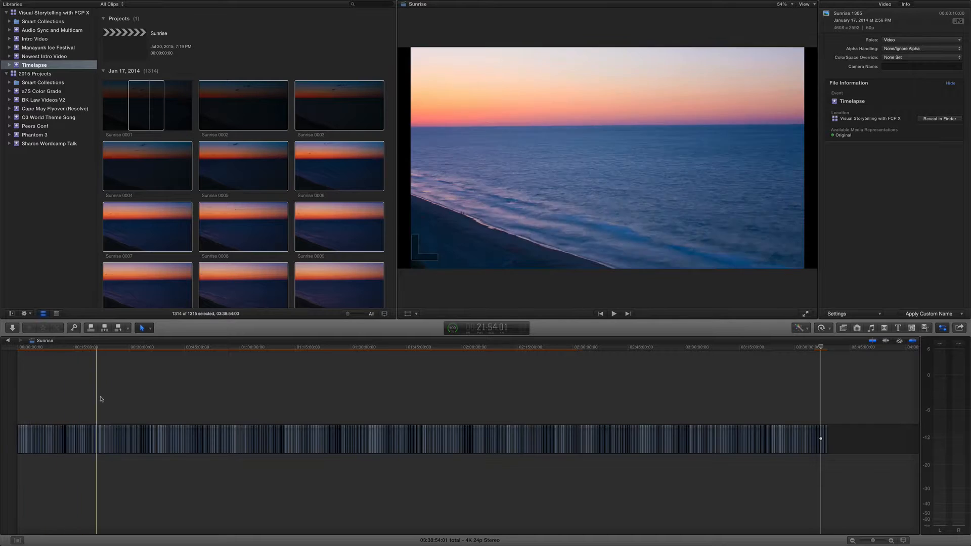
{"action": "left_click", "coordinate": [312, 402]}
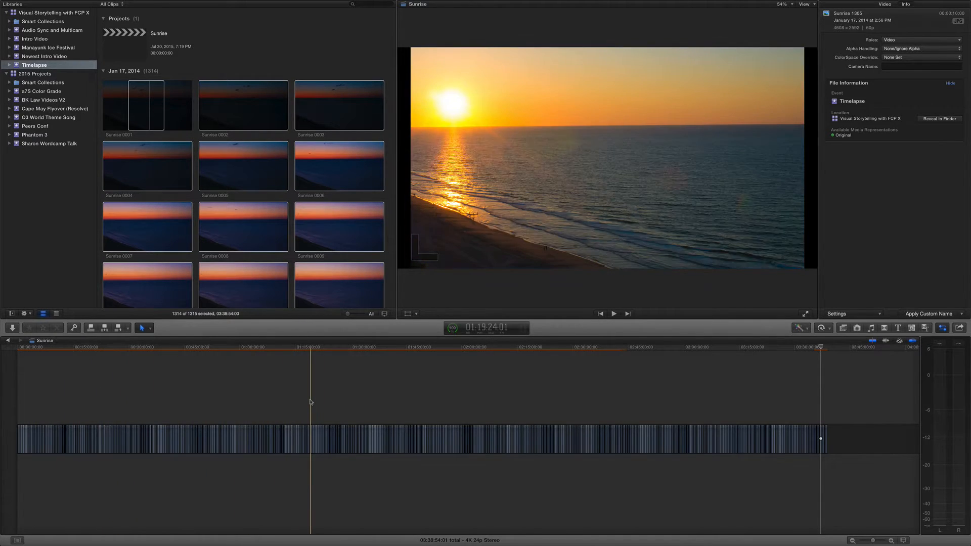
{"action": "left_click", "coordinate": [397, 401]}
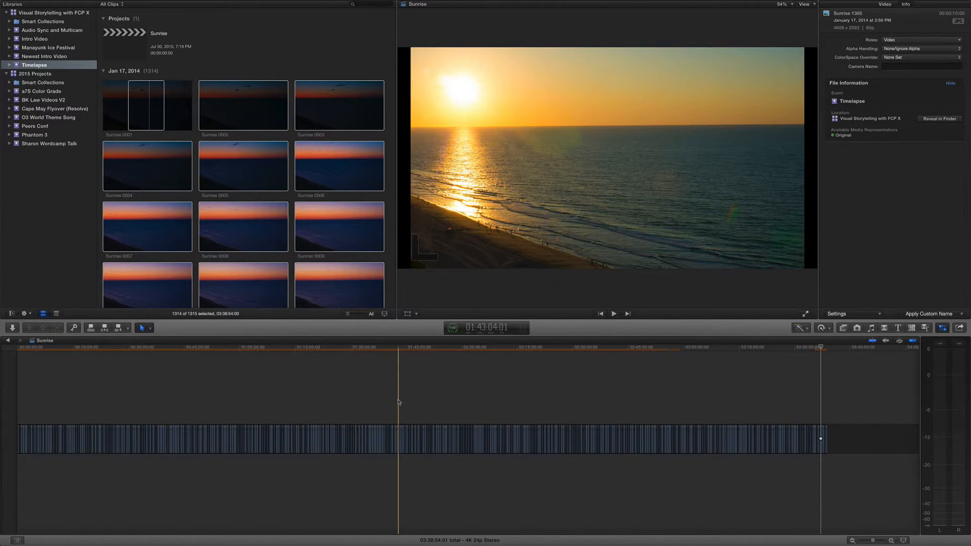
{"action": "left_click", "coordinate": [819, 402]}
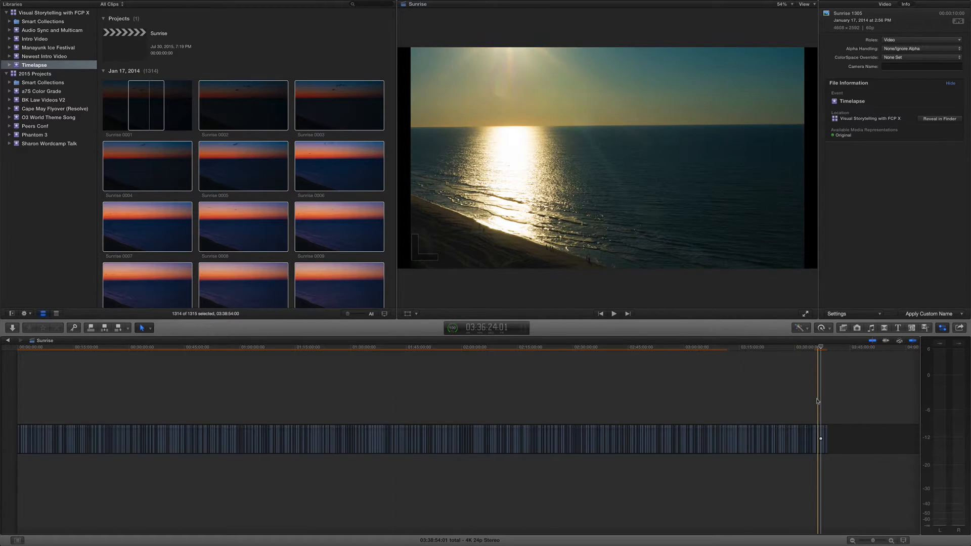
{"action": "left_click", "coordinate": [776, 403]}
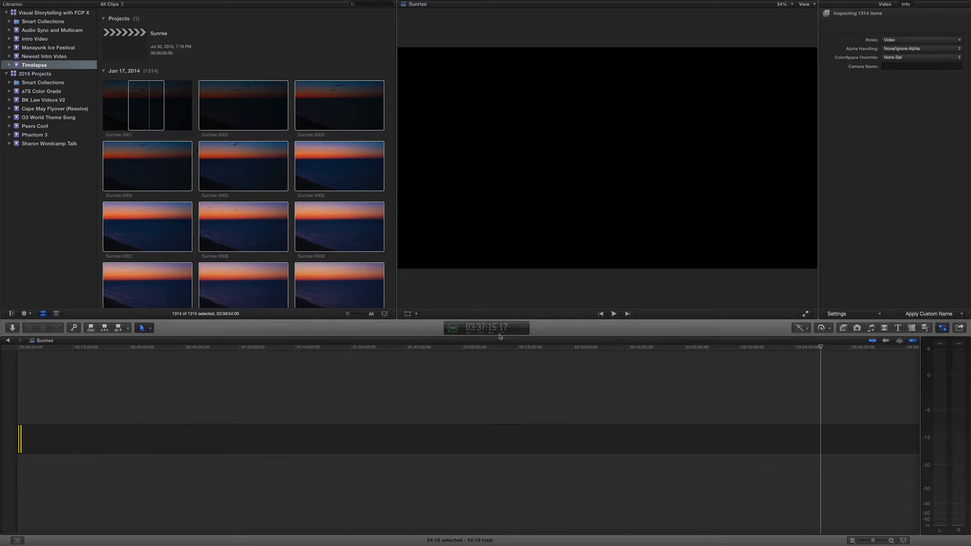
Step: Fit the whole one-frame-per-still 54:18 sequence in the timeline
{"action": "left_click", "coordinate": [246, 400]}
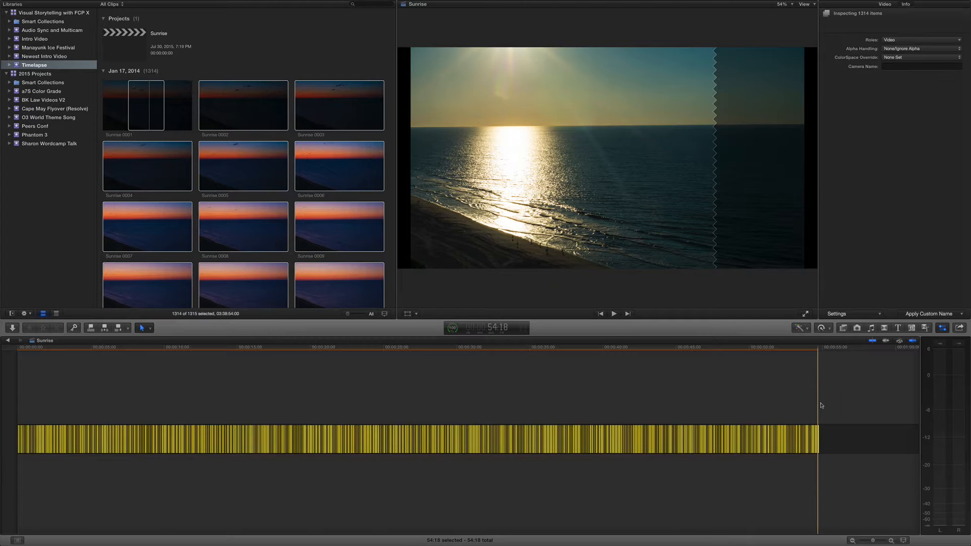
Step: Turn the selected stills into a compound clip named Sunrise Clip in the Timelapse event
{"action": "right_click", "coordinate": [446, 441]}
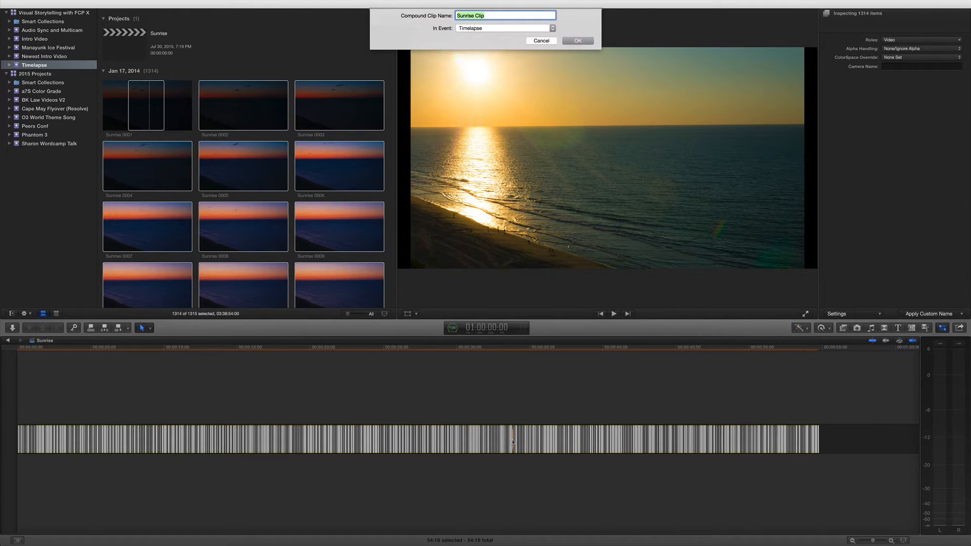
{"action": "left_click", "coordinate": [576, 41]}
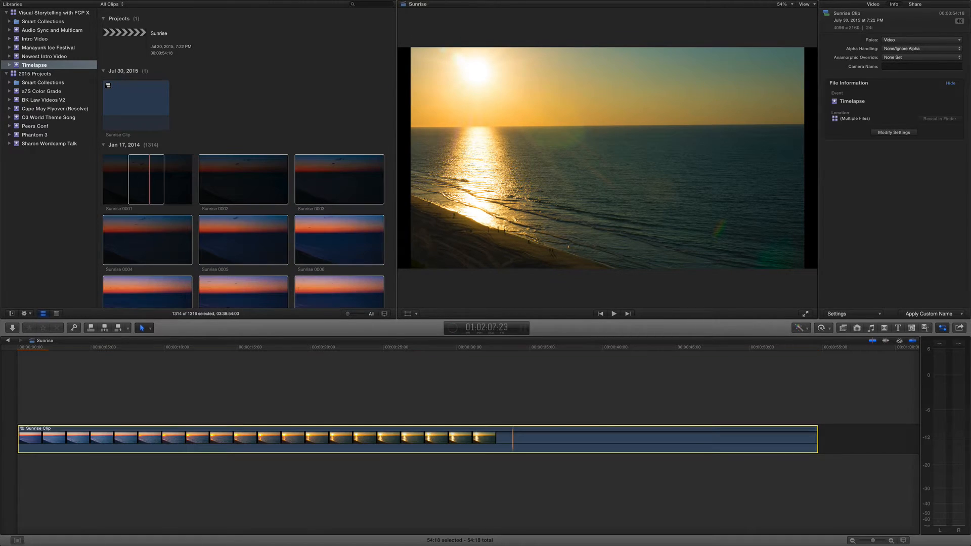
{"action": "left_click", "coordinate": [288, 438]}
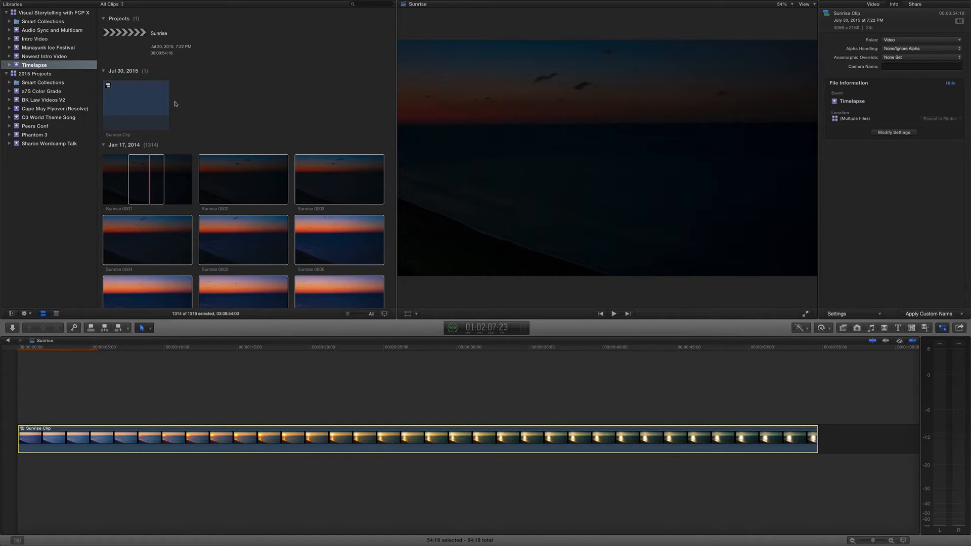
{"action": "mouse_move", "coordinate": [193, 104]}
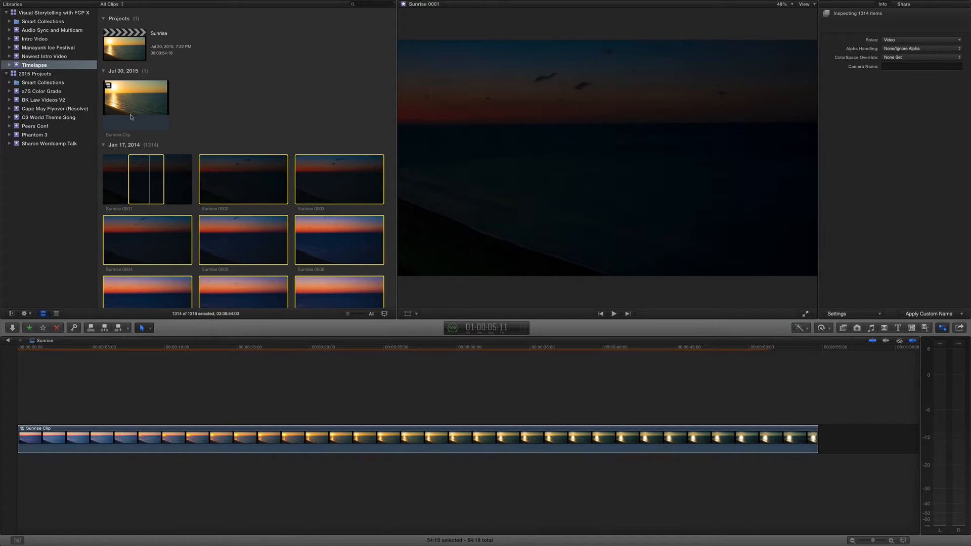
Step: Select Sunrise Clip and set its Spatial Conform Type to Fill in the Video Inspector
{"action": "left_click", "coordinate": [394, 438]}
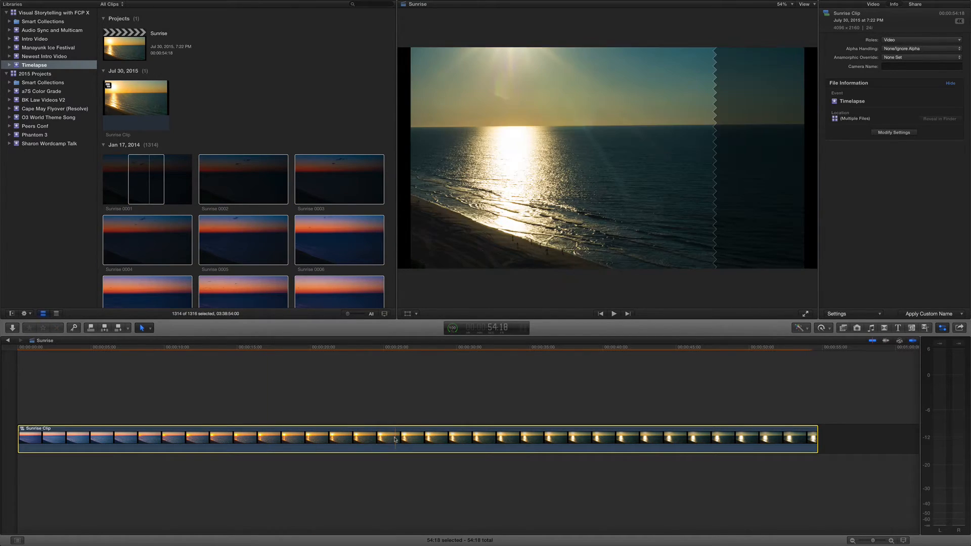
{"action": "left_click", "coordinate": [379, 438]}
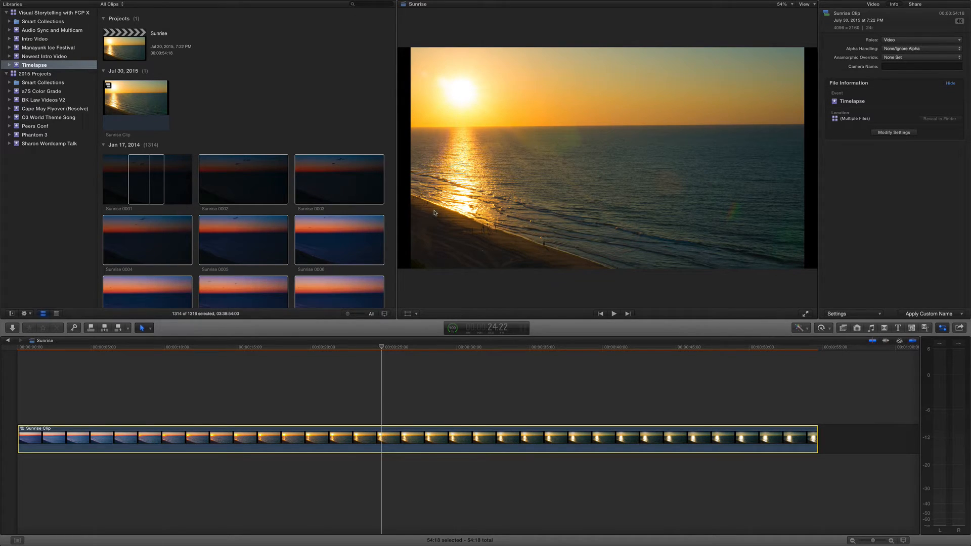
{"action": "mouse_move", "coordinate": [405, 161]}
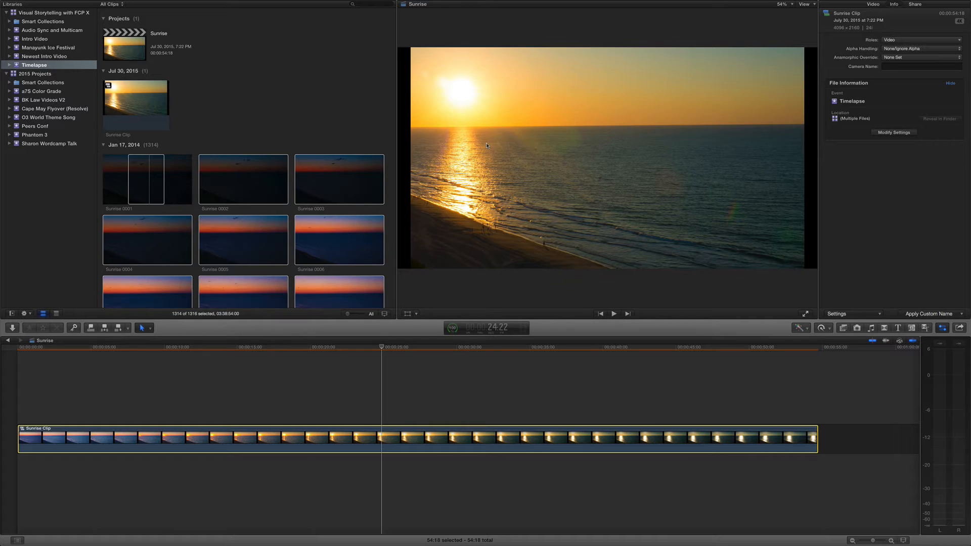
{"action": "mouse_move", "coordinate": [491, 103]}
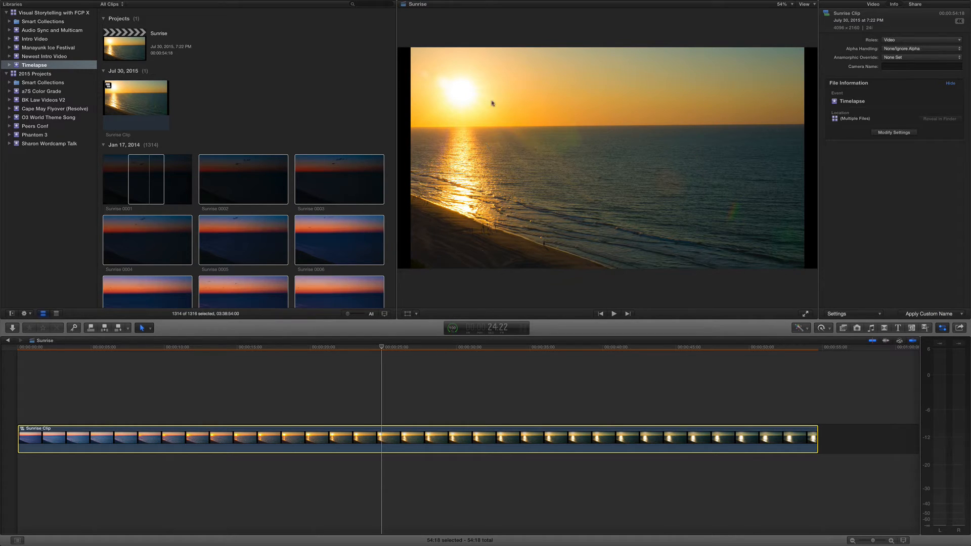
{"action": "mouse_move", "coordinate": [522, 154]}
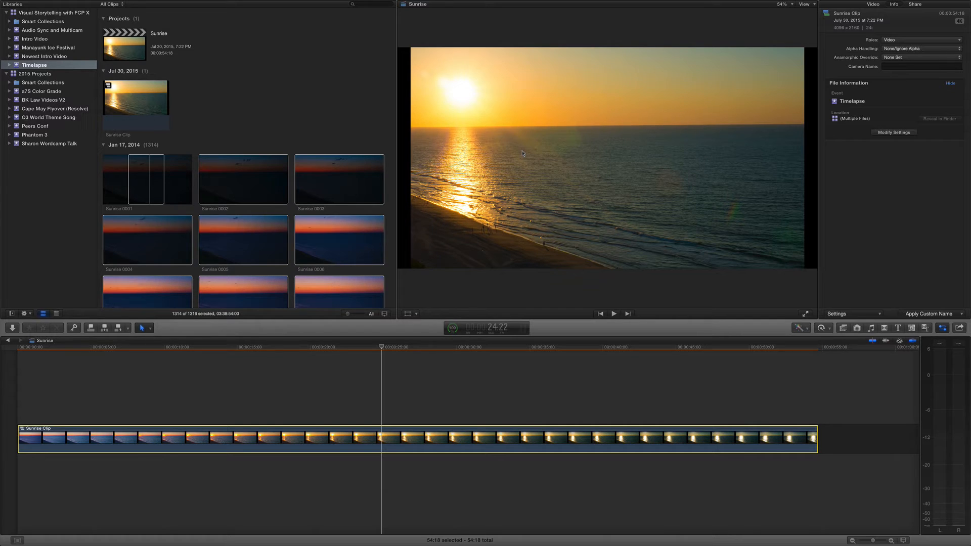
{"action": "mouse_move", "coordinate": [948, 73]}
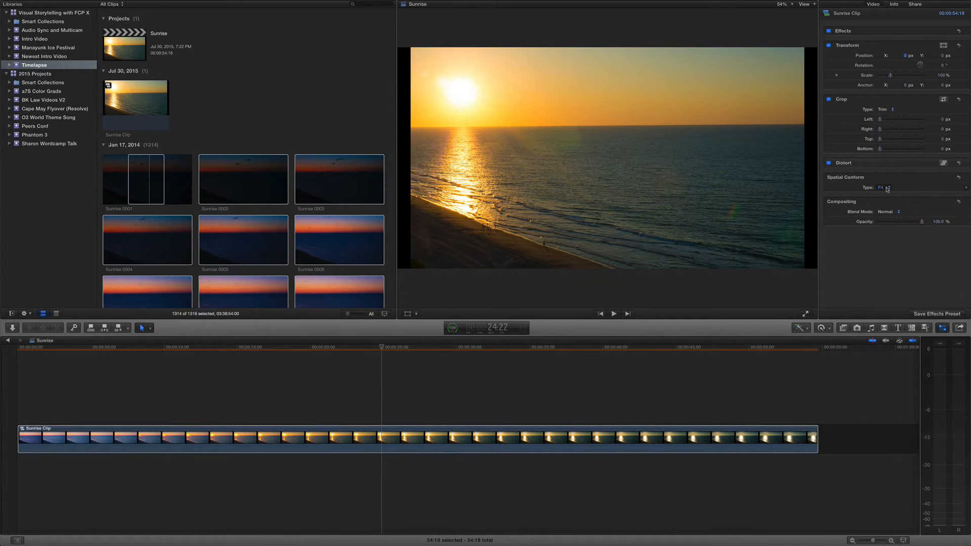
{"action": "mouse_move", "coordinate": [894, 198]}
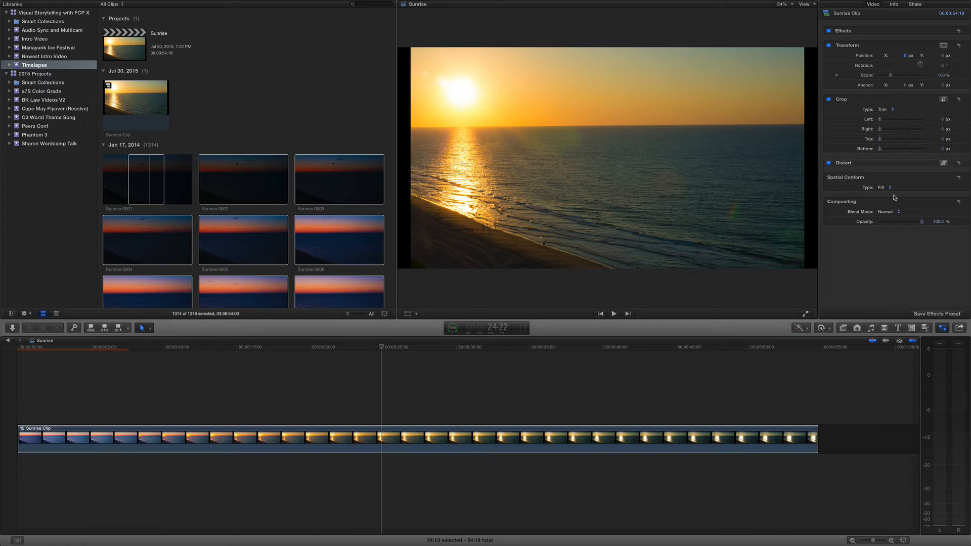
{"action": "left_click", "coordinate": [884, 187]}
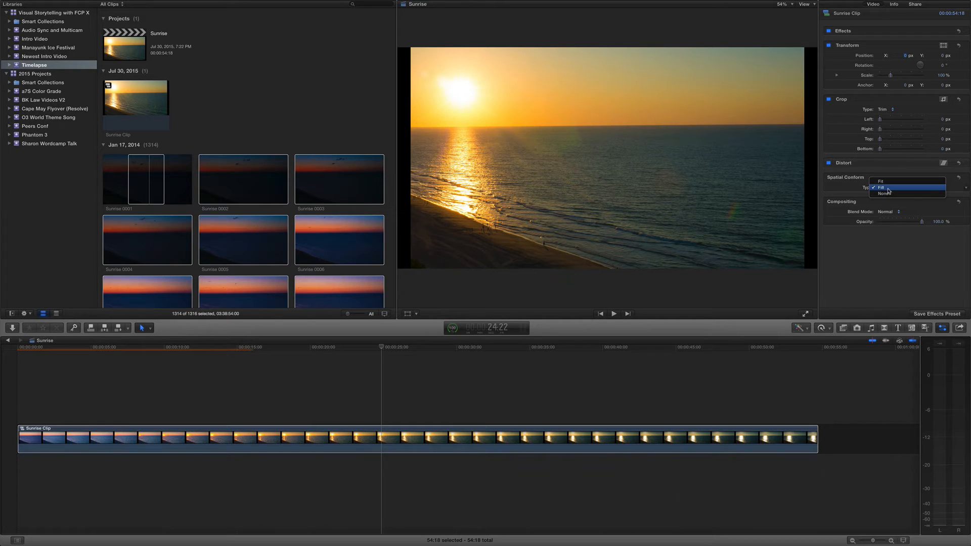
{"action": "left_click", "coordinate": [880, 182]}
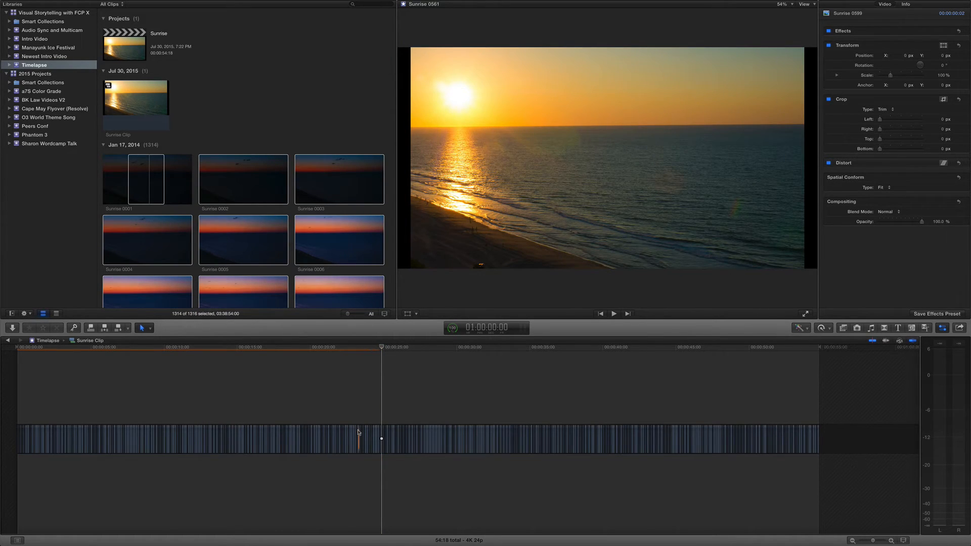
Step: Select an image inside the compound clip and set its spatial conform to Fill
{"action": "left_click", "coordinate": [357, 438]}
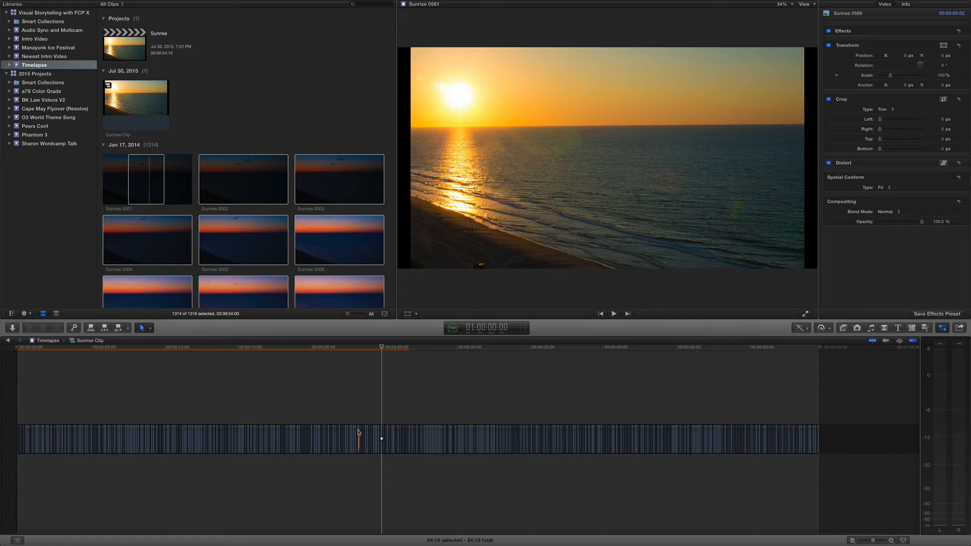
{"action": "left_click", "coordinate": [358, 438]}
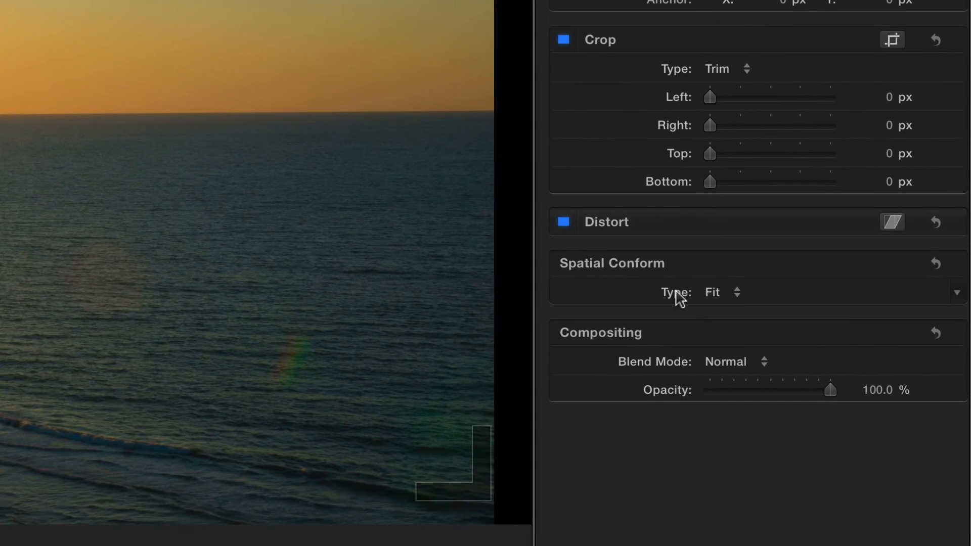
{"action": "left_click", "coordinate": [719, 291]}
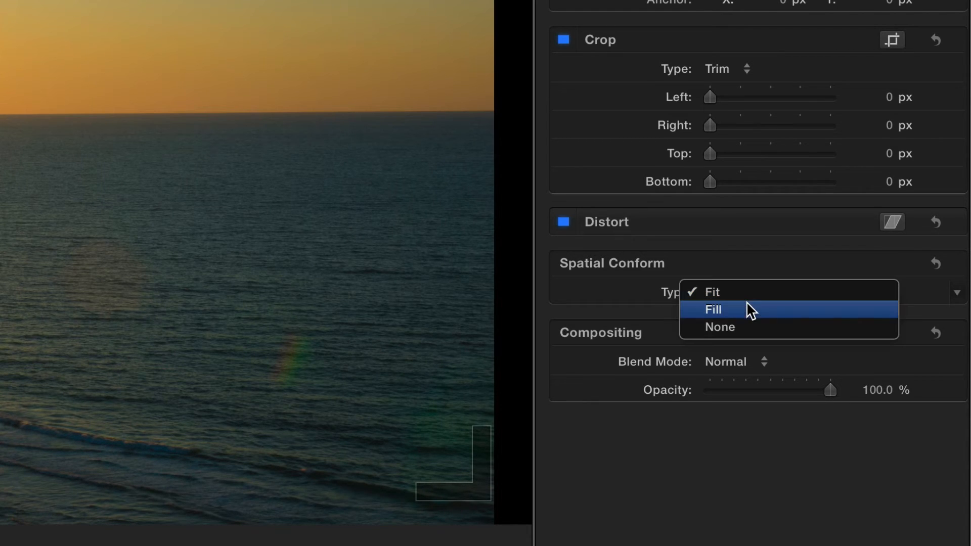
{"action": "mouse_move", "coordinate": [751, 332]}
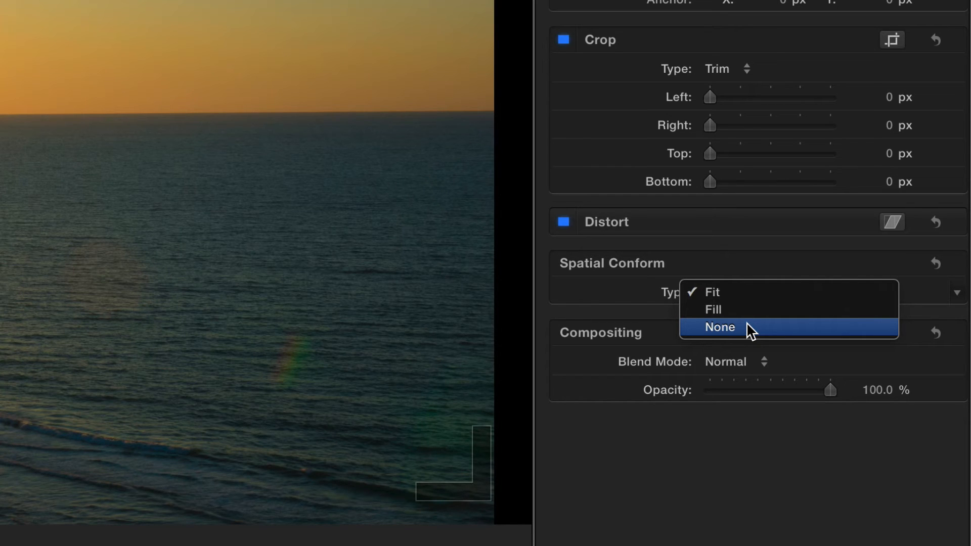
{"action": "mouse_move", "coordinate": [750, 313]}
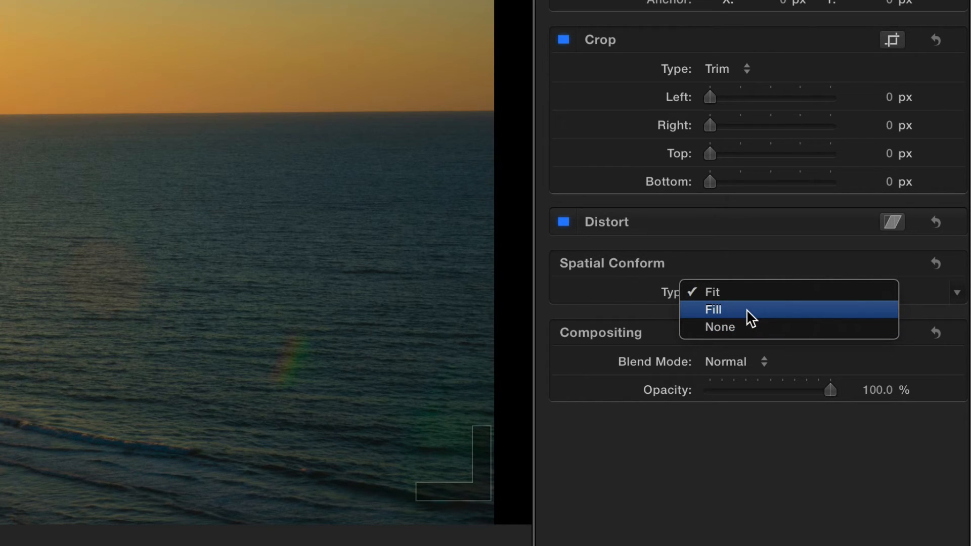
{"action": "left_click", "coordinate": [713, 309]}
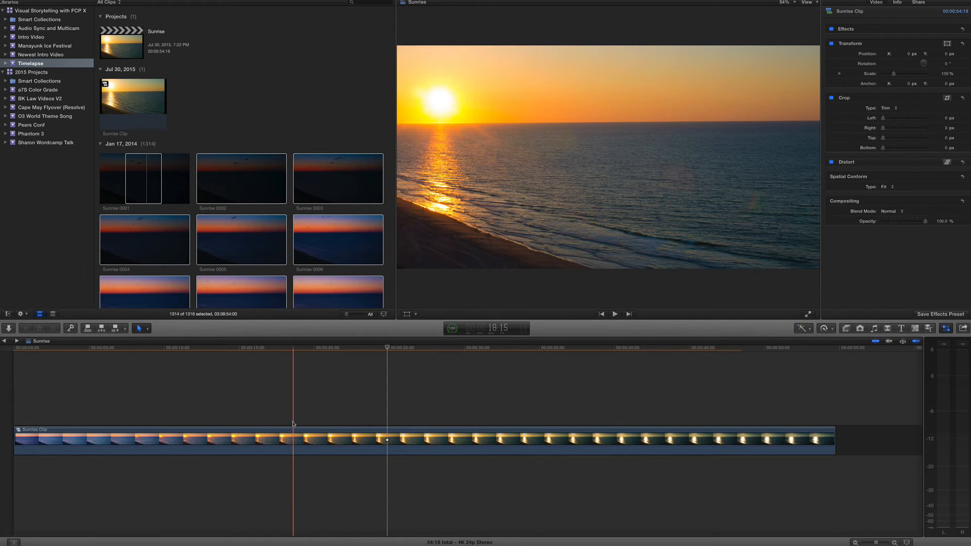
Step: Show the Effects Browser with the full list of video effects
{"action": "left_click", "coordinate": [825, 328]}
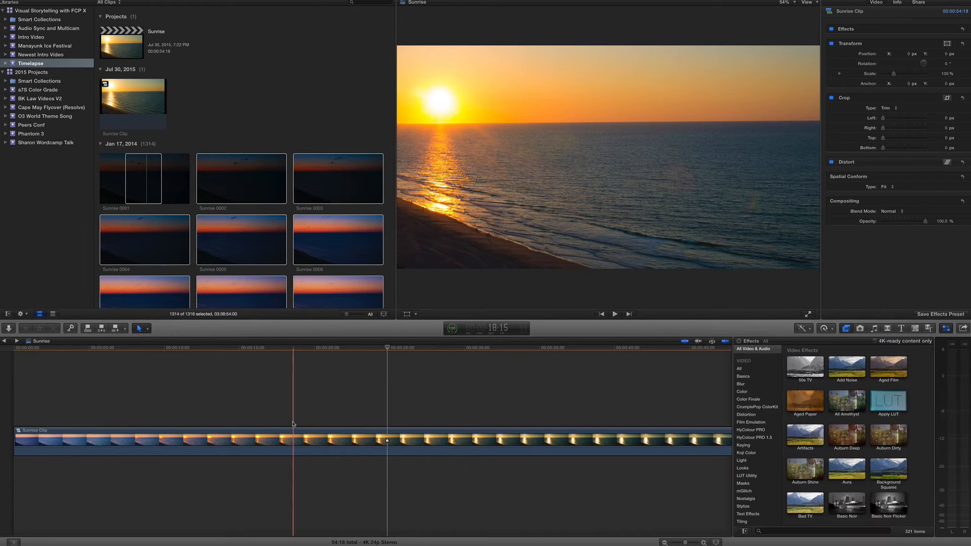